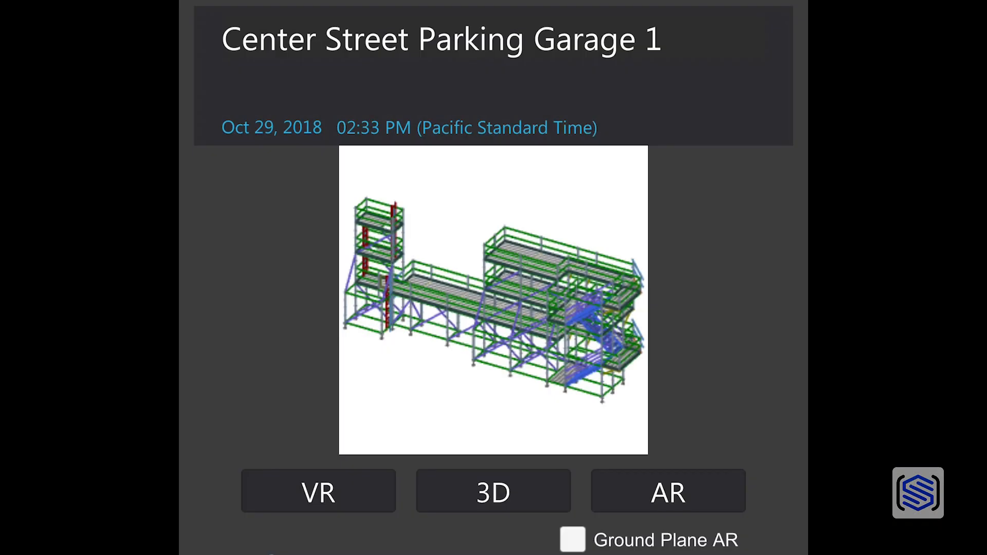
- Download the Center Street Parking Garage 1 scaffold model for AR viewing on the printed target
{"action": "left_click", "coordinate": [667, 491]}
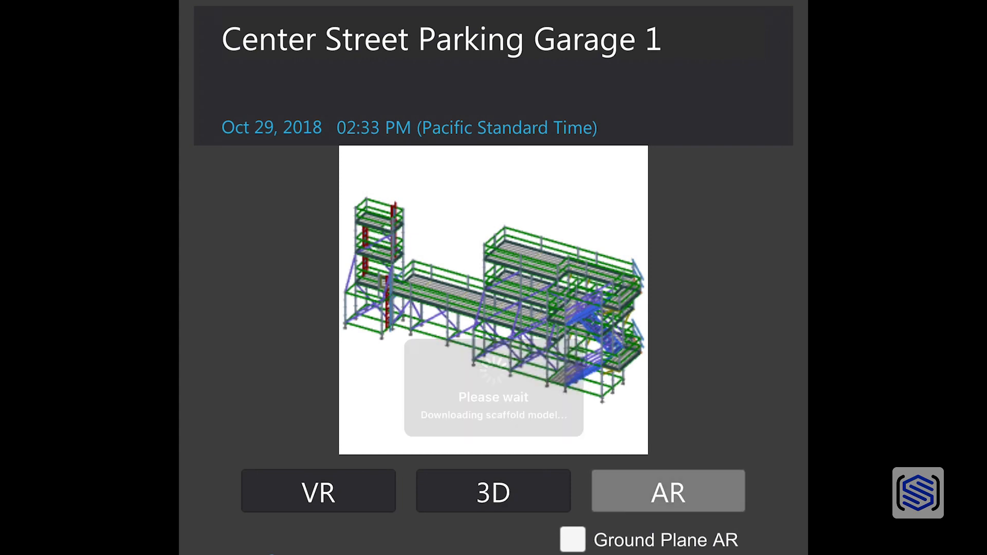
{"action": "left_click", "coordinate": [667, 491]}
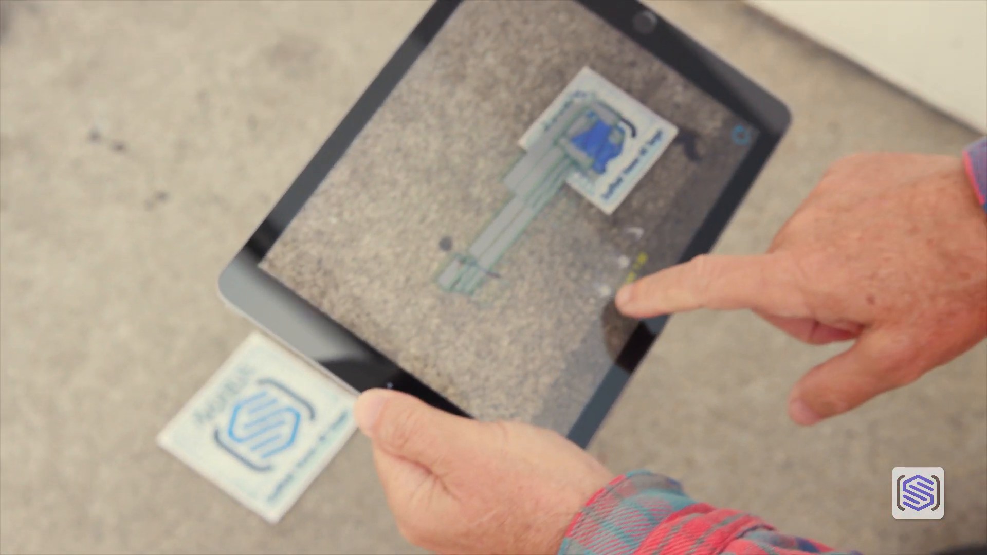